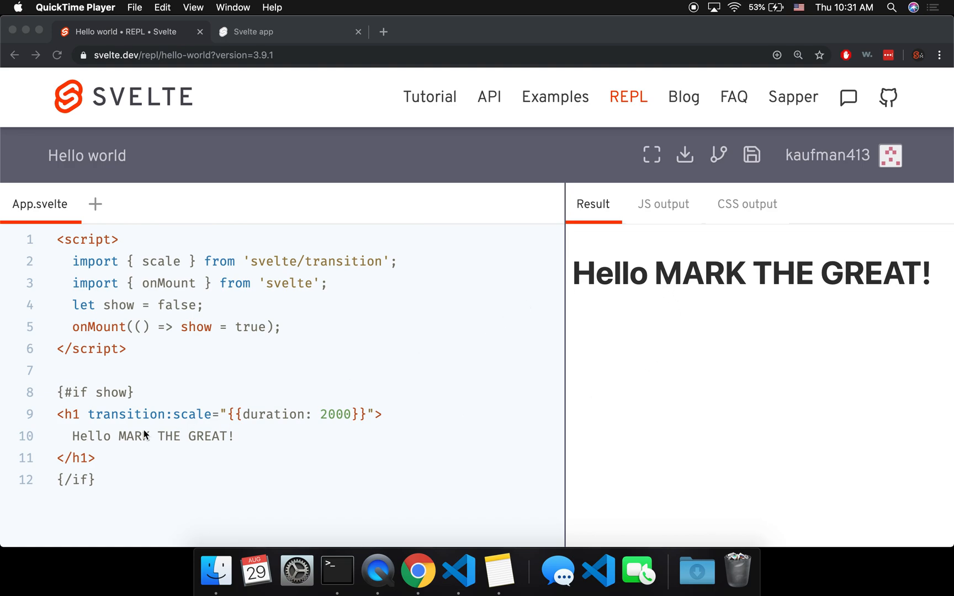
mouse_move(245, 352)
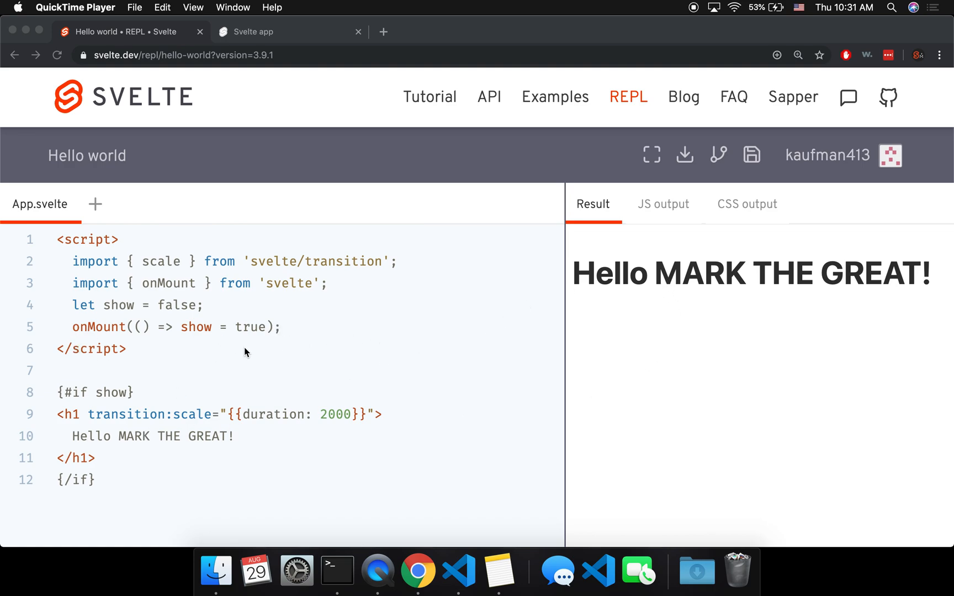
mouse_move(453, 409)
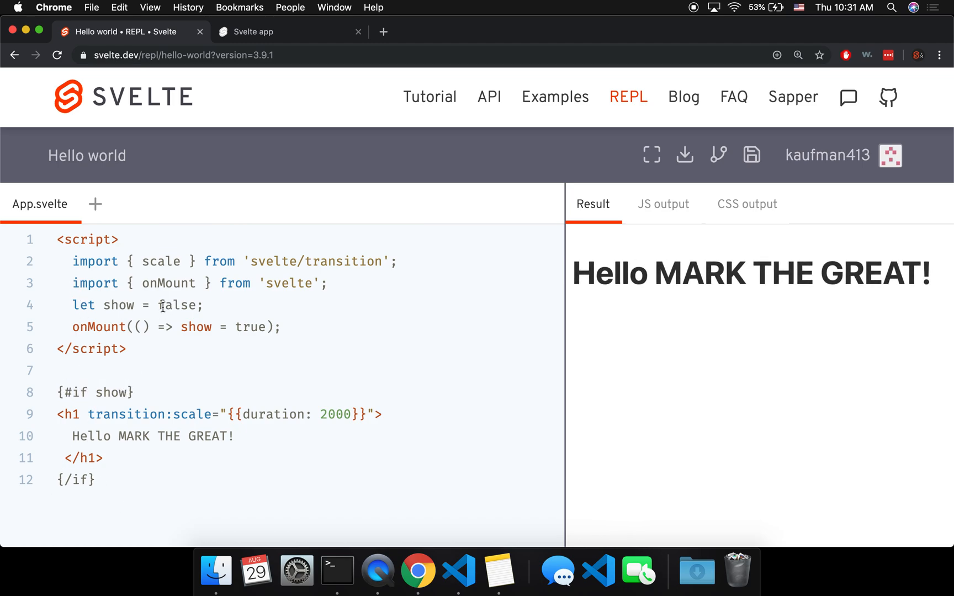
Remove the {#if show} wrapper around the heading in the REPL, then switch to App.svelte in VS Code
double_click(173, 305)
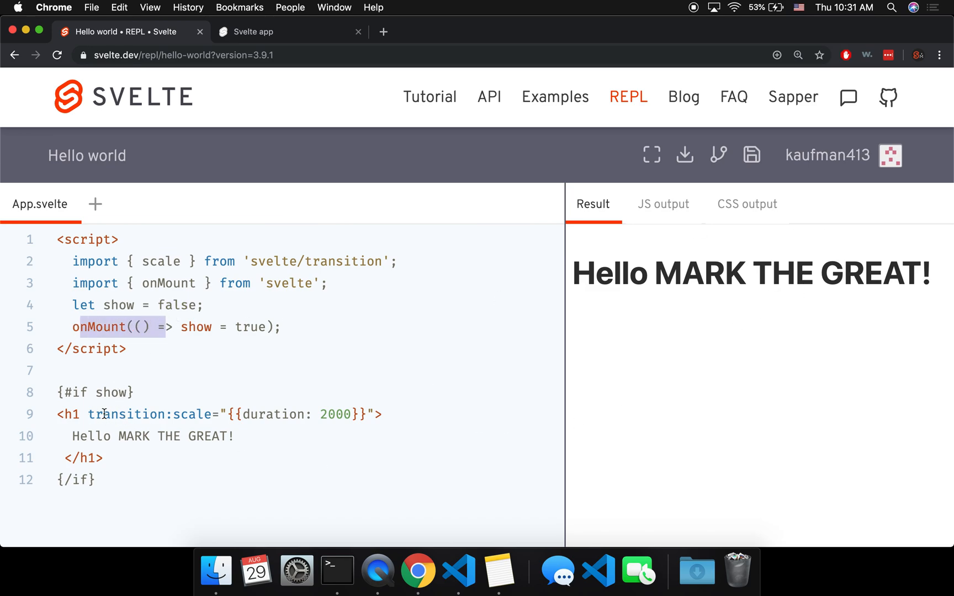
double_click(117, 413)
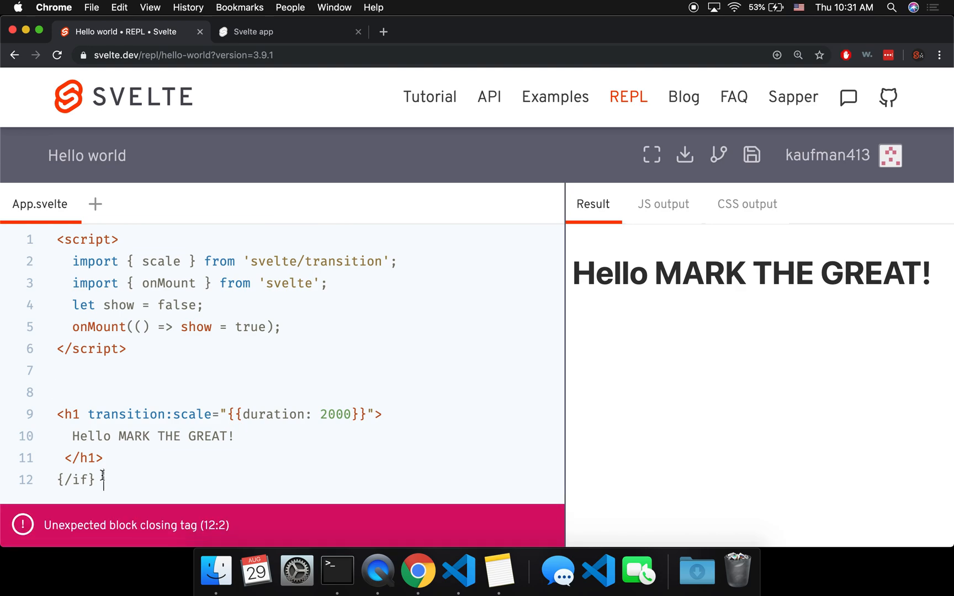
key(Backspace)
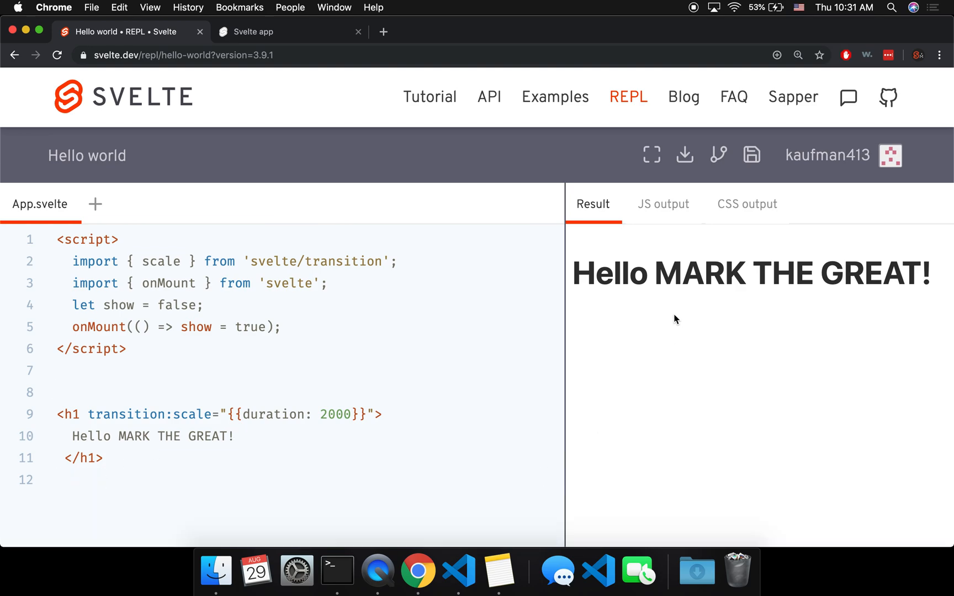
mouse_move(559, 384)
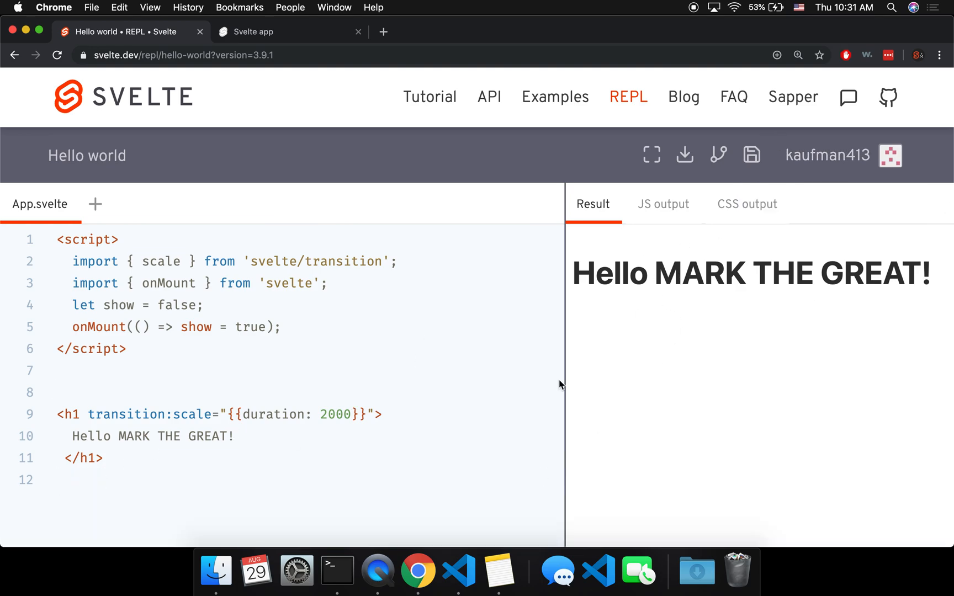
text({#if show})
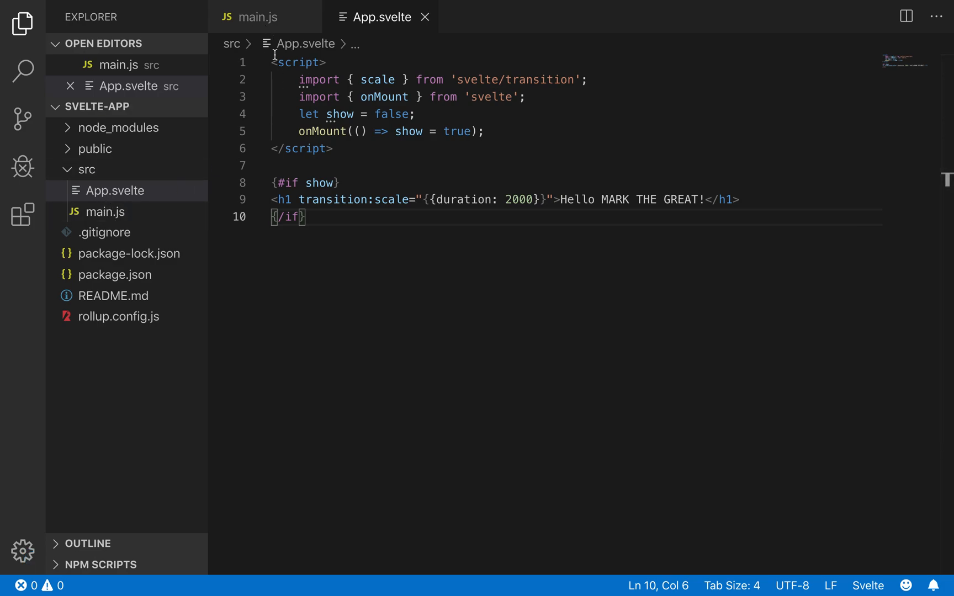
Confirm main.js sets intro: true, then select the show logic lines in App.svelte
click(257, 17)
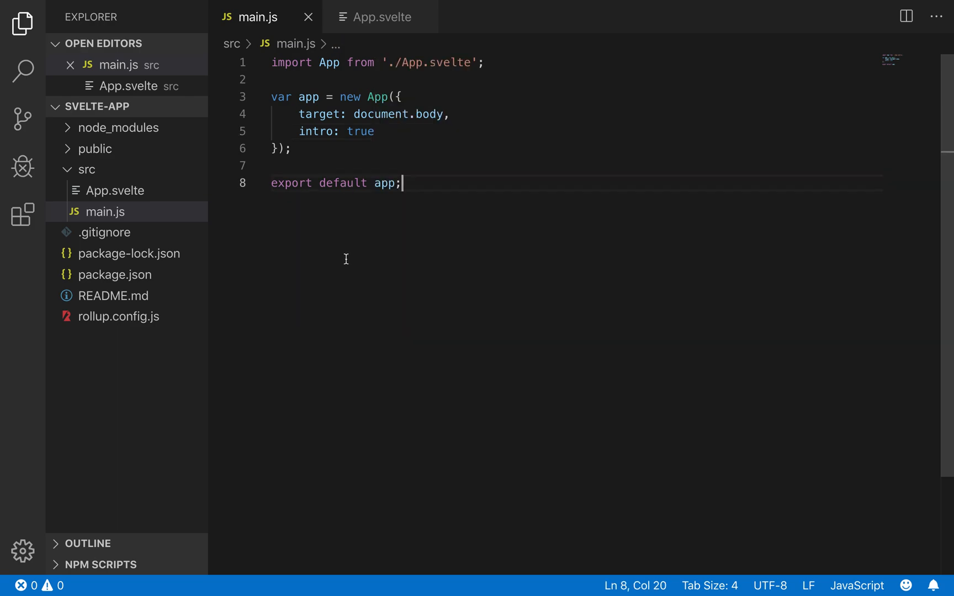
double_click(360, 131)
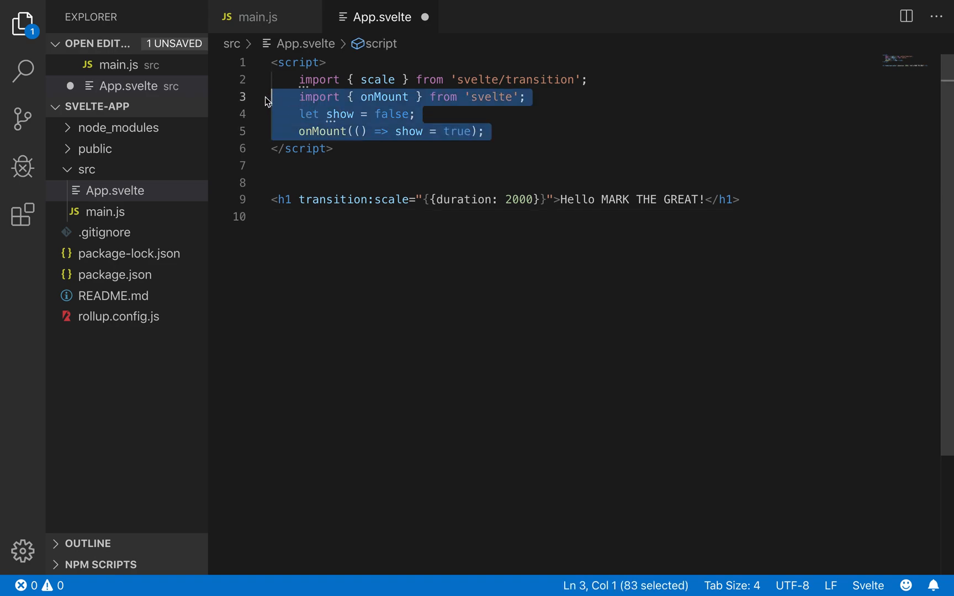
Delete the onMount and show lines from App.svelte, then review main.js
key(Delete)
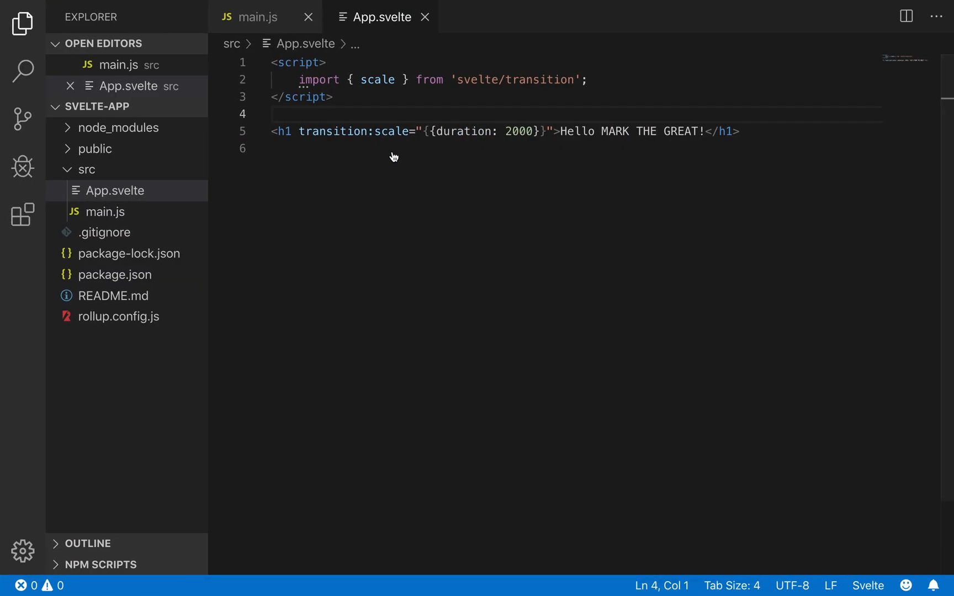
click(257, 17)
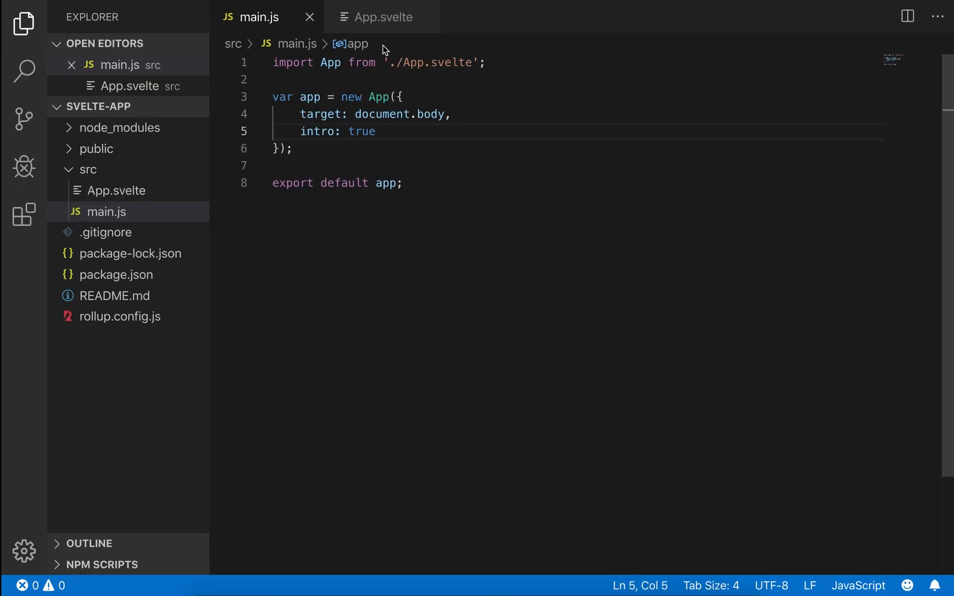
Inspect the scale transition directive in App.svelte, check main.js again, and return to App.svelte
click(383, 16)
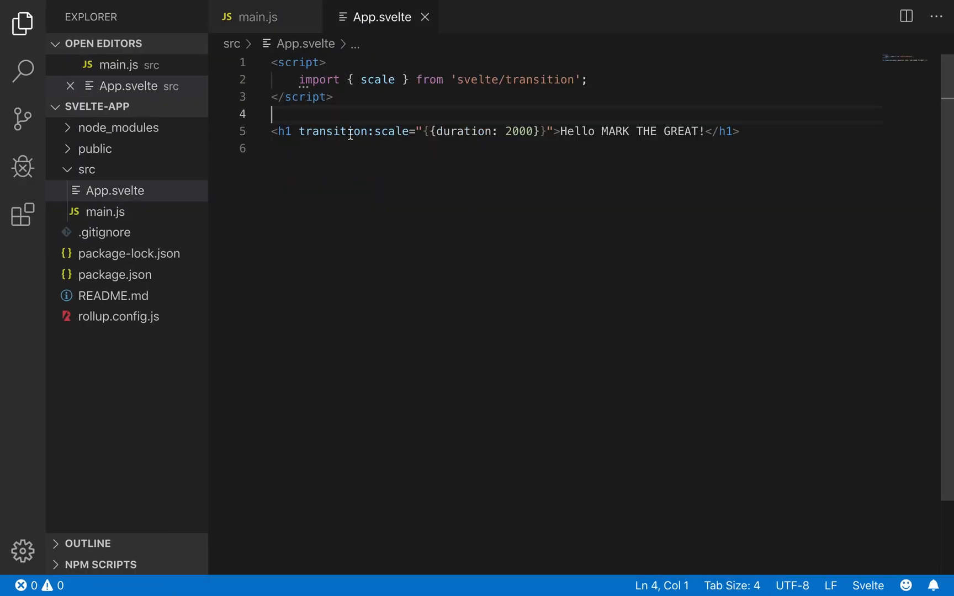
double_click(332, 131)
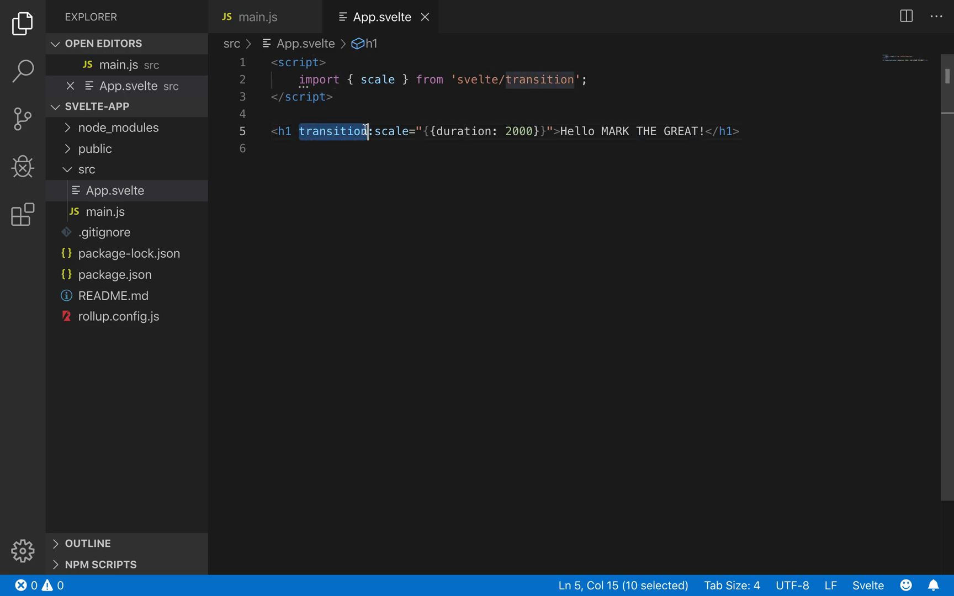
mouse_move(371, 109)
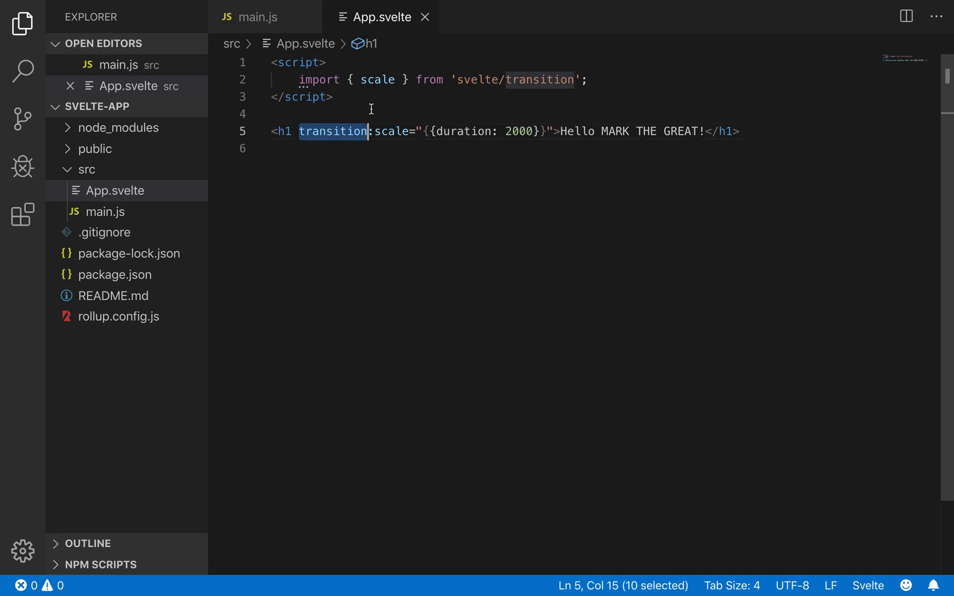
mouse_move(395, 250)
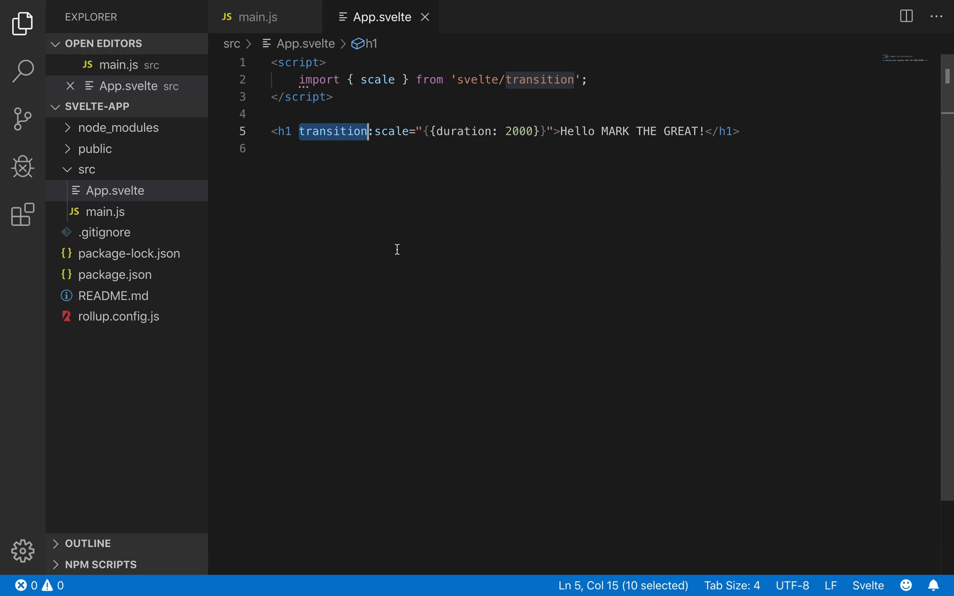
mouse_move(380, 136)
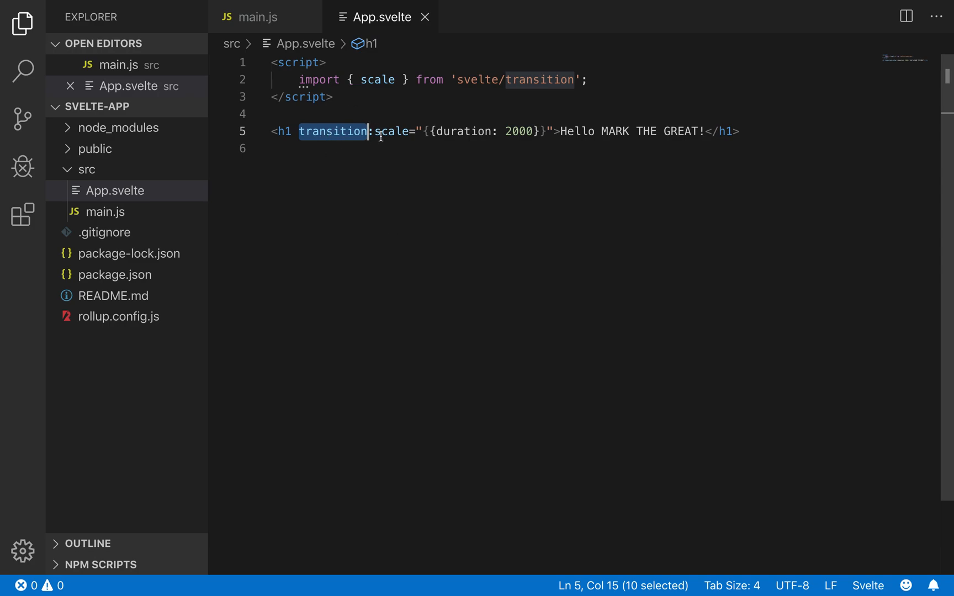
mouse_move(396, 191)
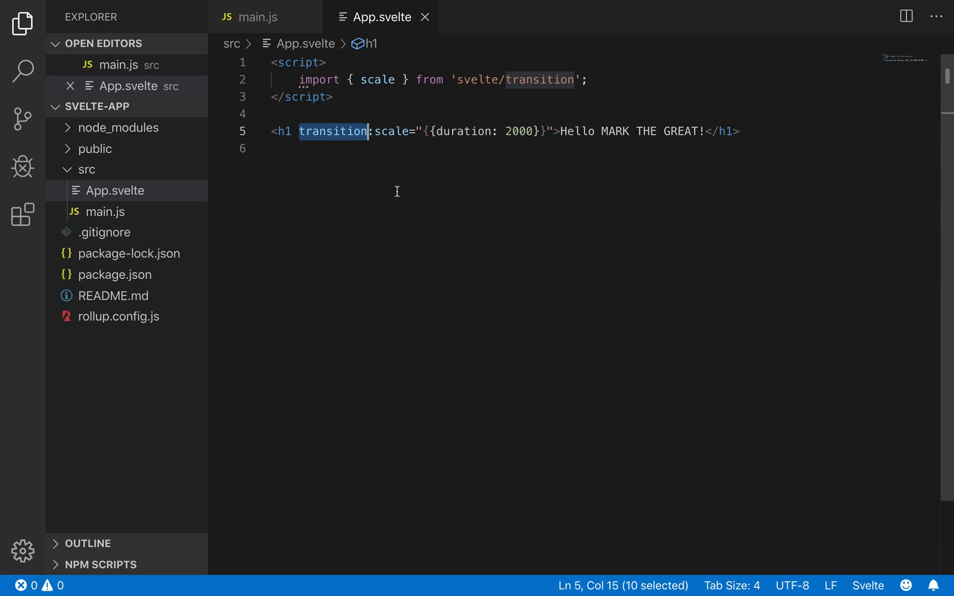
click(256, 16)
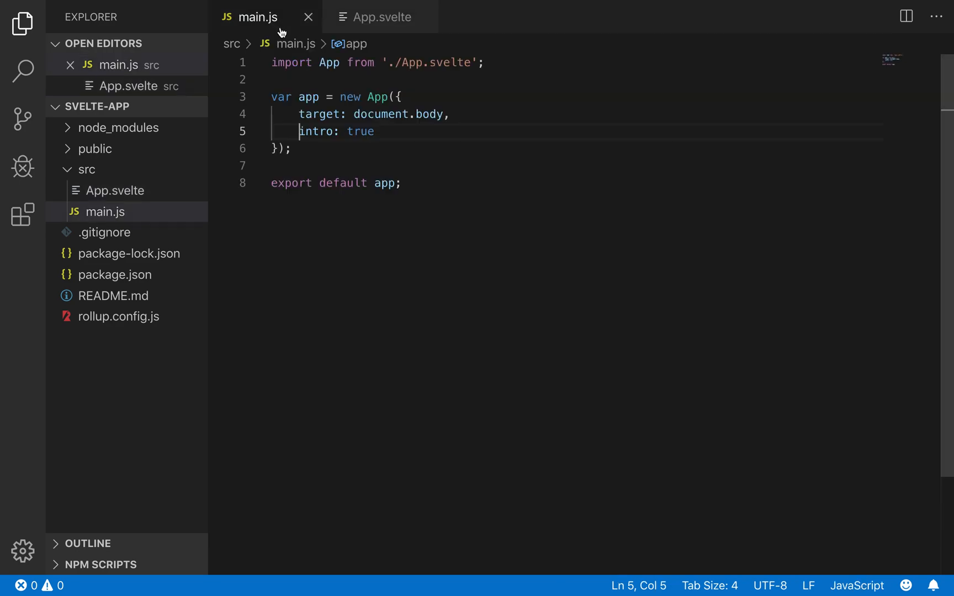
mouse_move(306, 61)
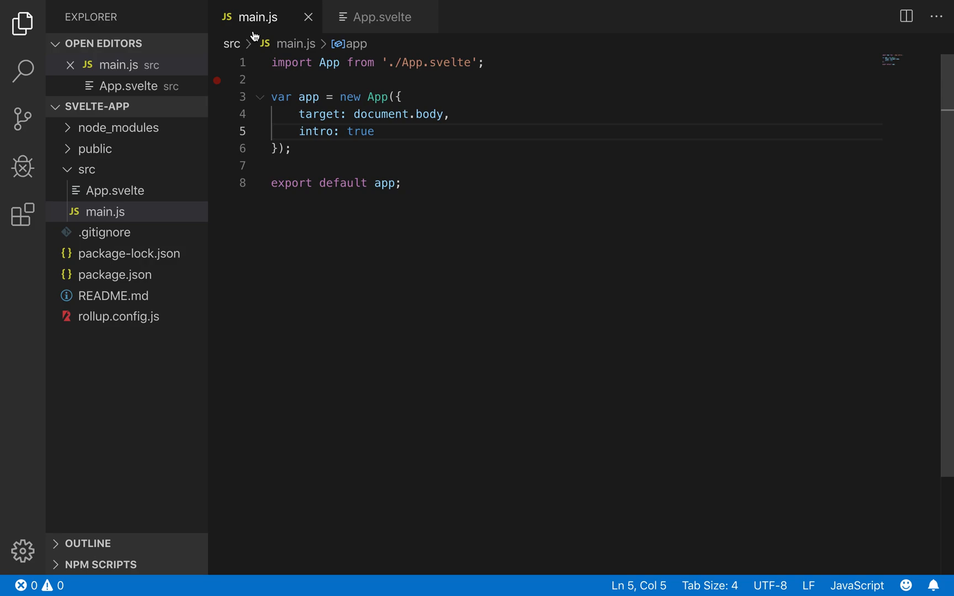
click(382, 16)
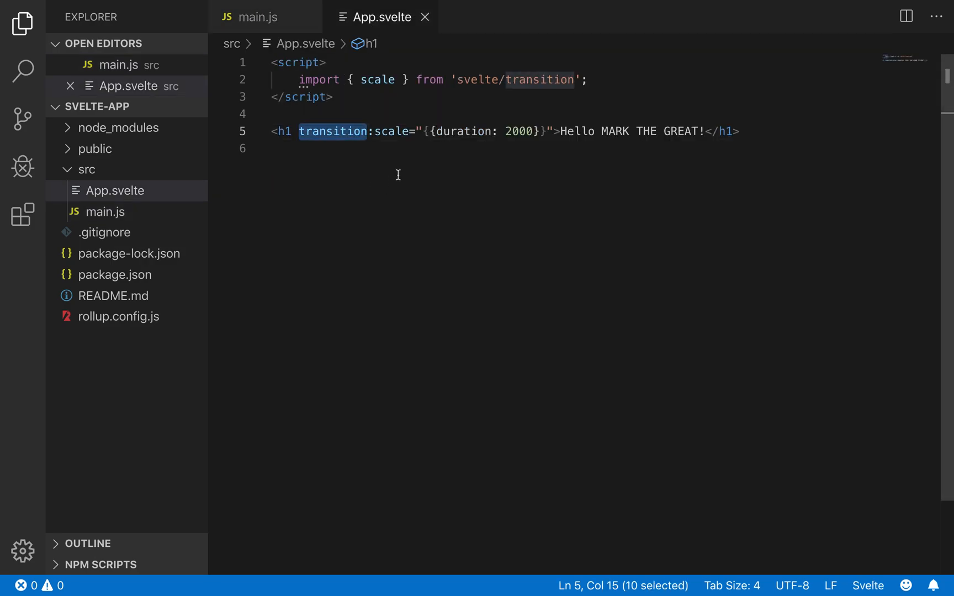